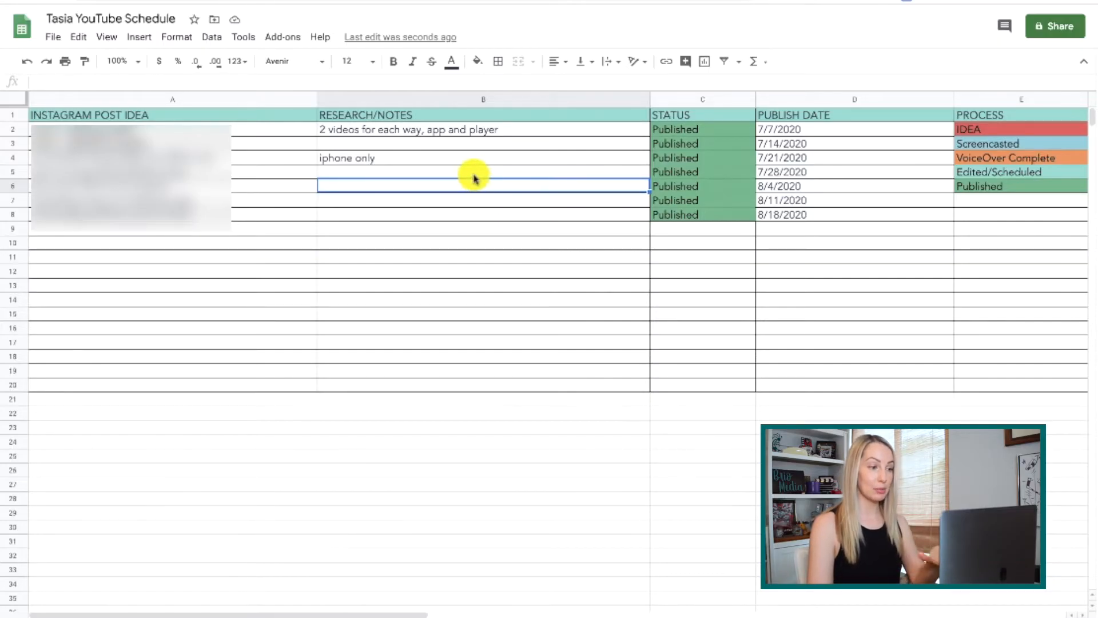
pyautogui.moveTo(464, 273)
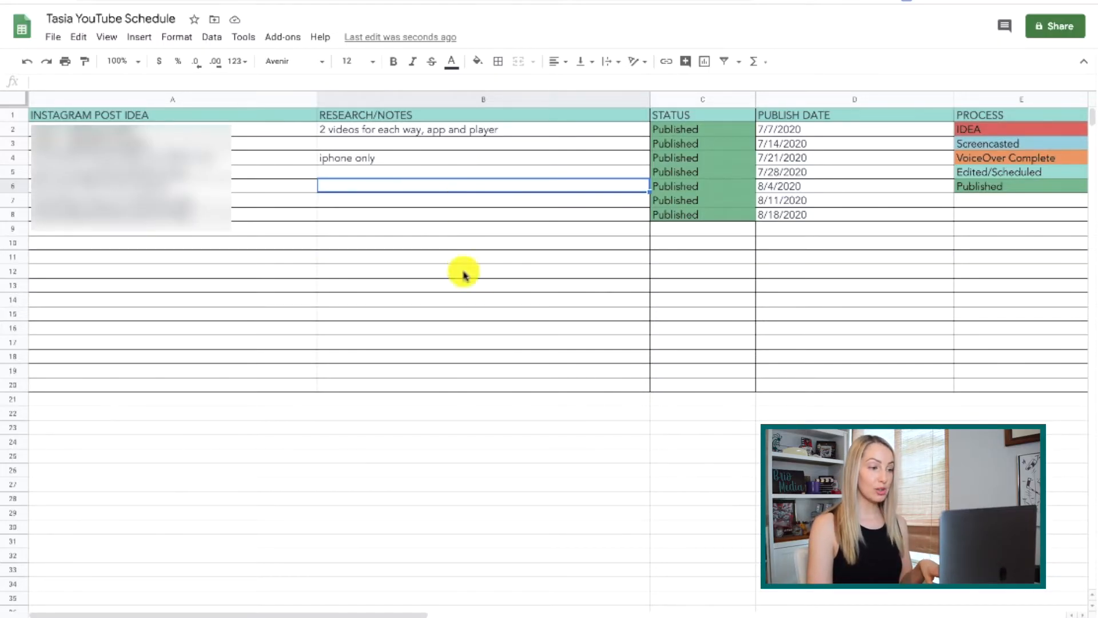
# Move down to row 8 and select the entire row with Shift+Space
pyautogui.press('ctrl+space')
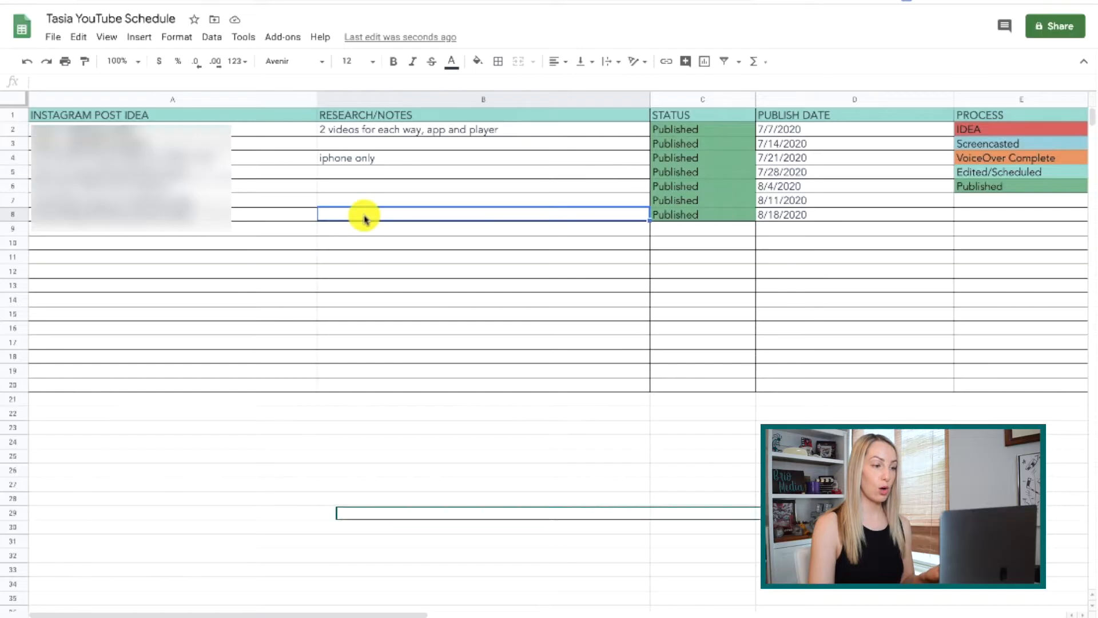
pyautogui.press('shift+space')
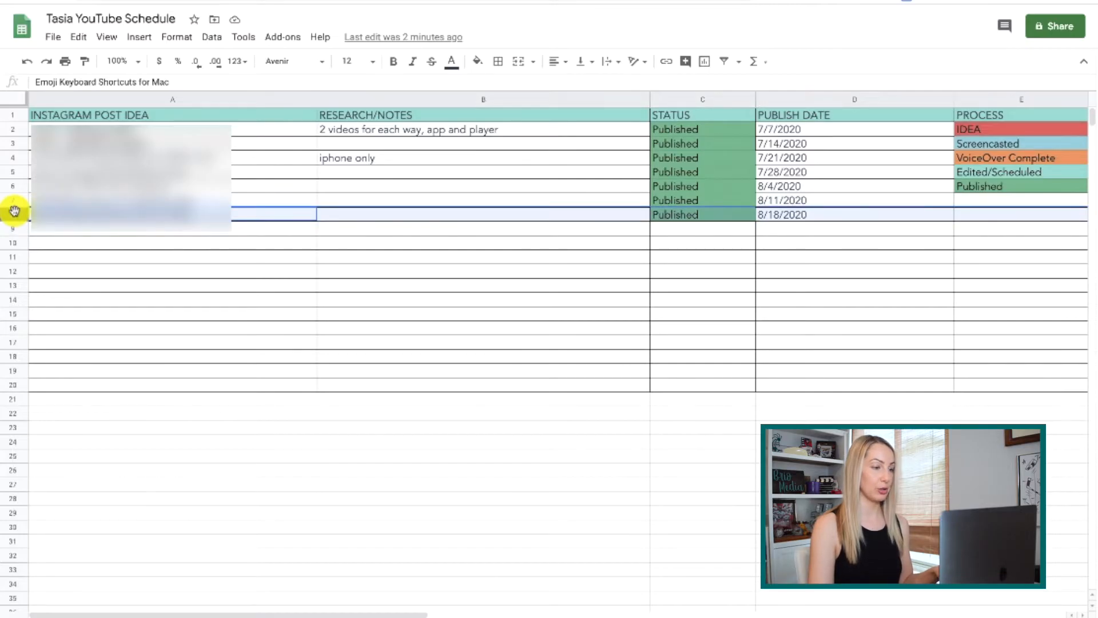
# Enter 'I need this here!' in B13, undo it, then restore the note
pyautogui.click(362, 214)
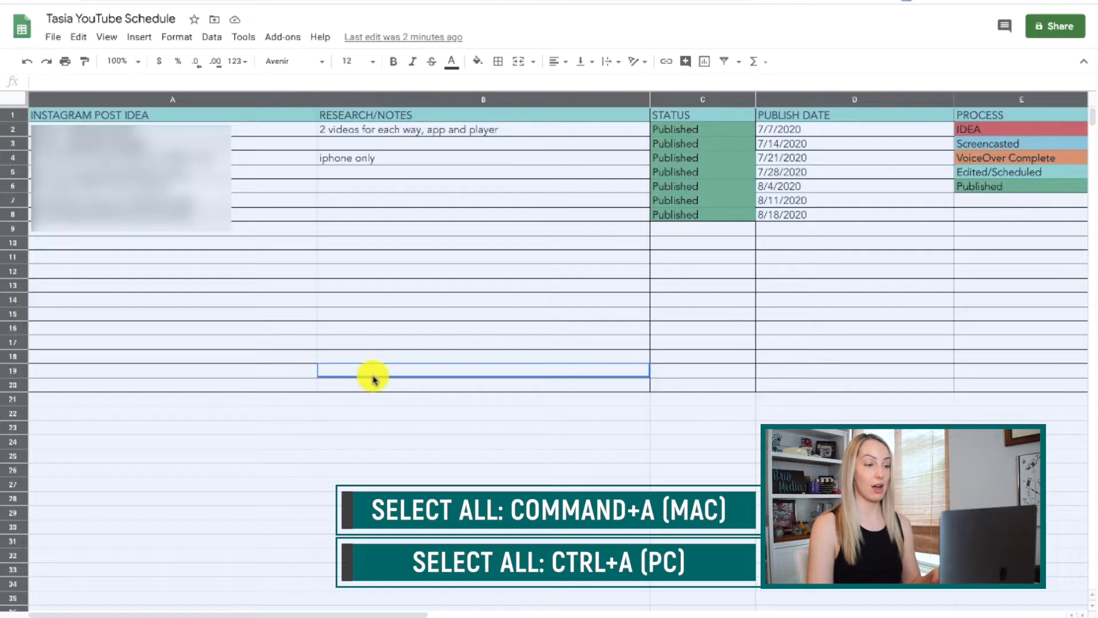
pyautogui.write('I need this here!')
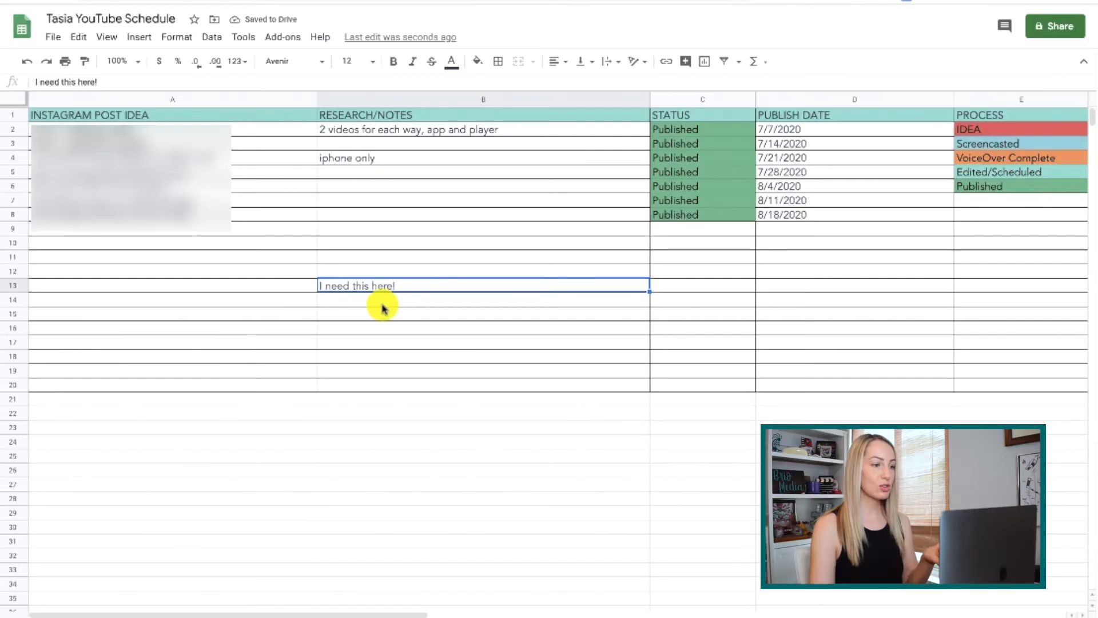
pyautogui.press('ctrl+z')
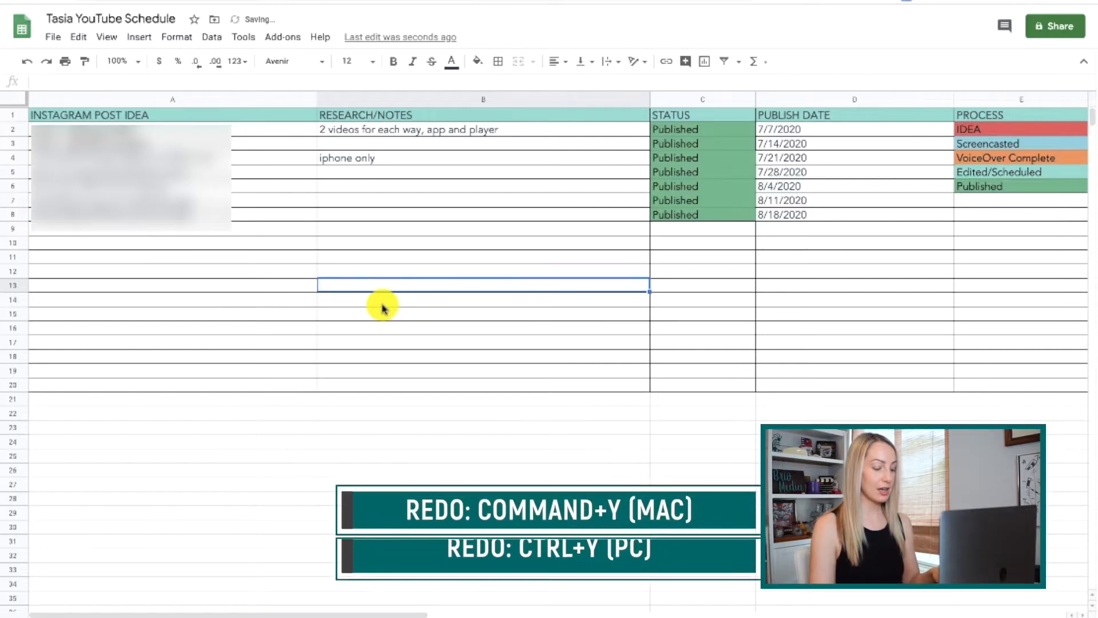
pyautogui.write('I need this here!')
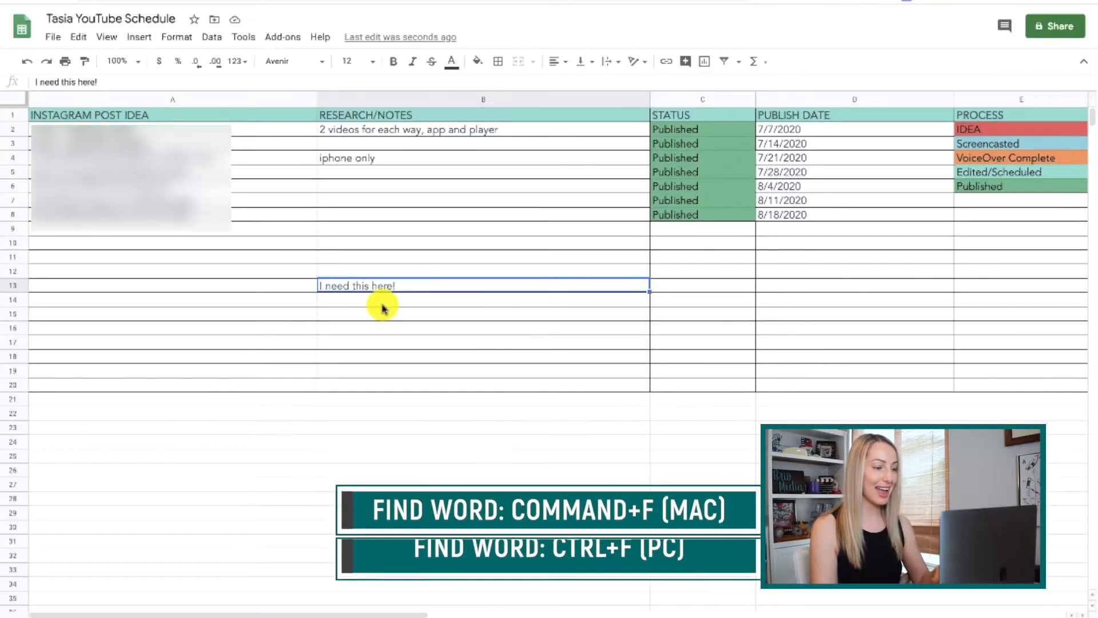
# Search the sheet for 'Prime' and step through both matches to Prime - parental controls
pyautogui.press('ctrl+f')
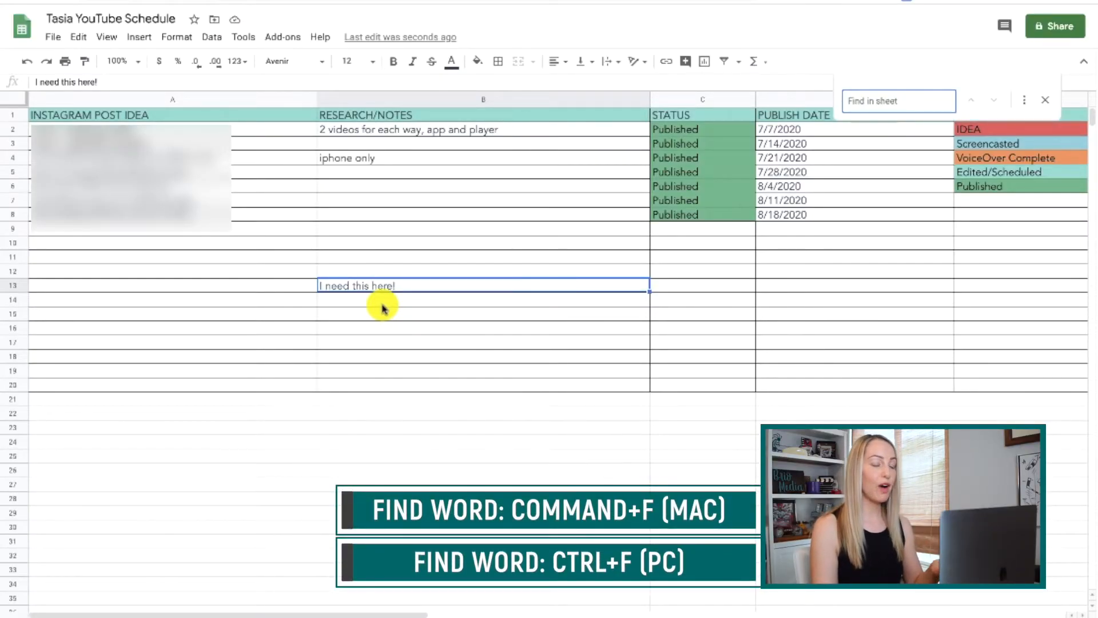
pyautogui.write('Prime')
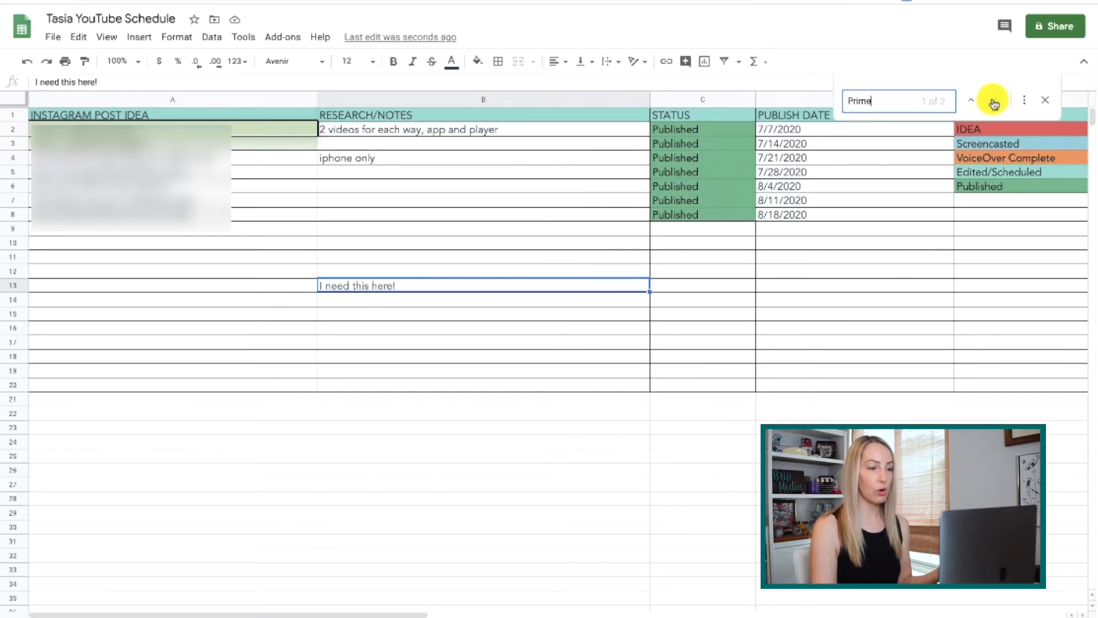
pyautogui.click(994, 101)
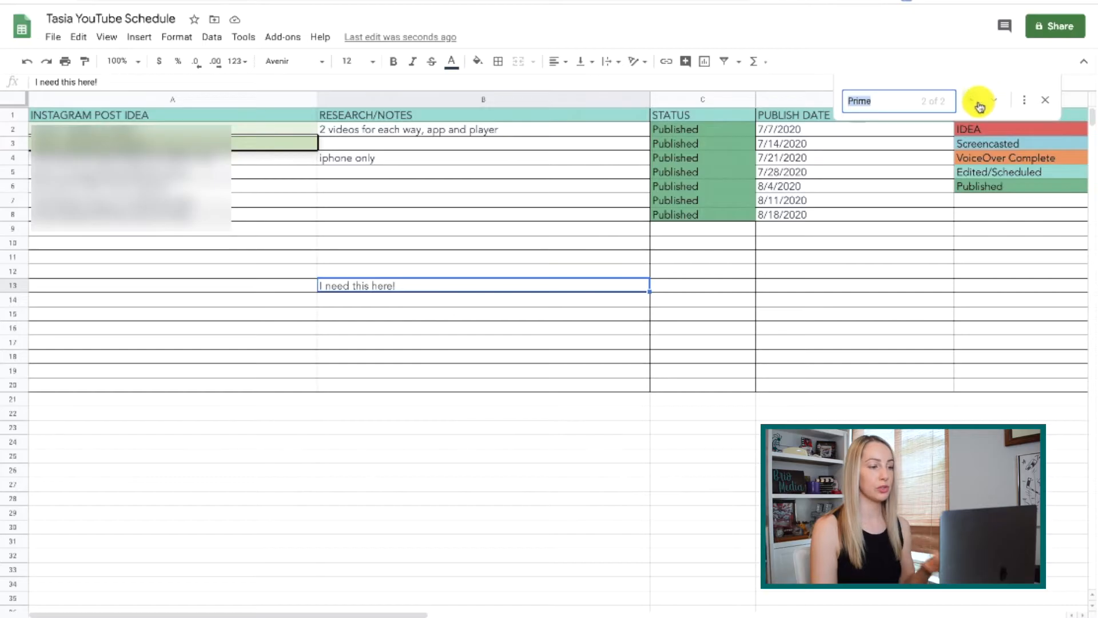
pyautogui.click(975, 101)
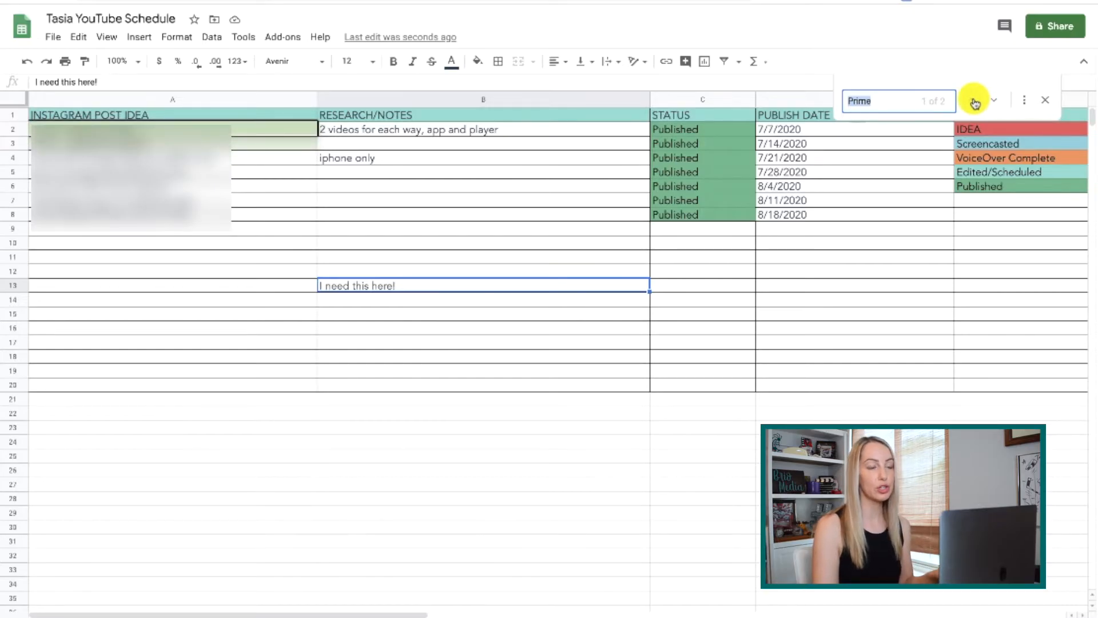
pyautogui.click(993, 101)
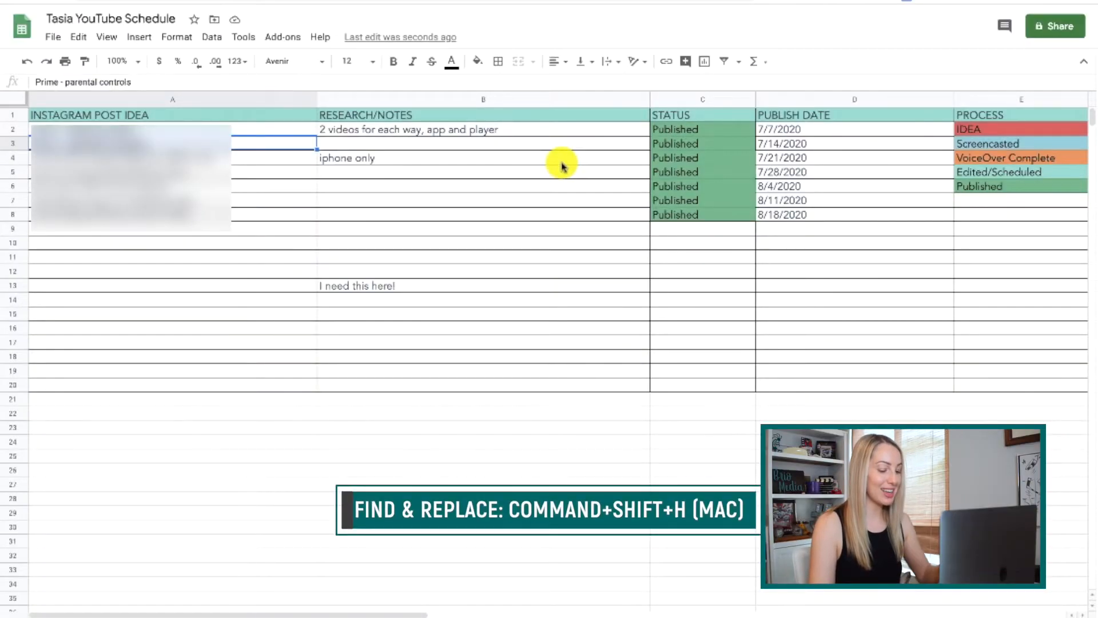
pyautogui.press('cmd+shift+h')
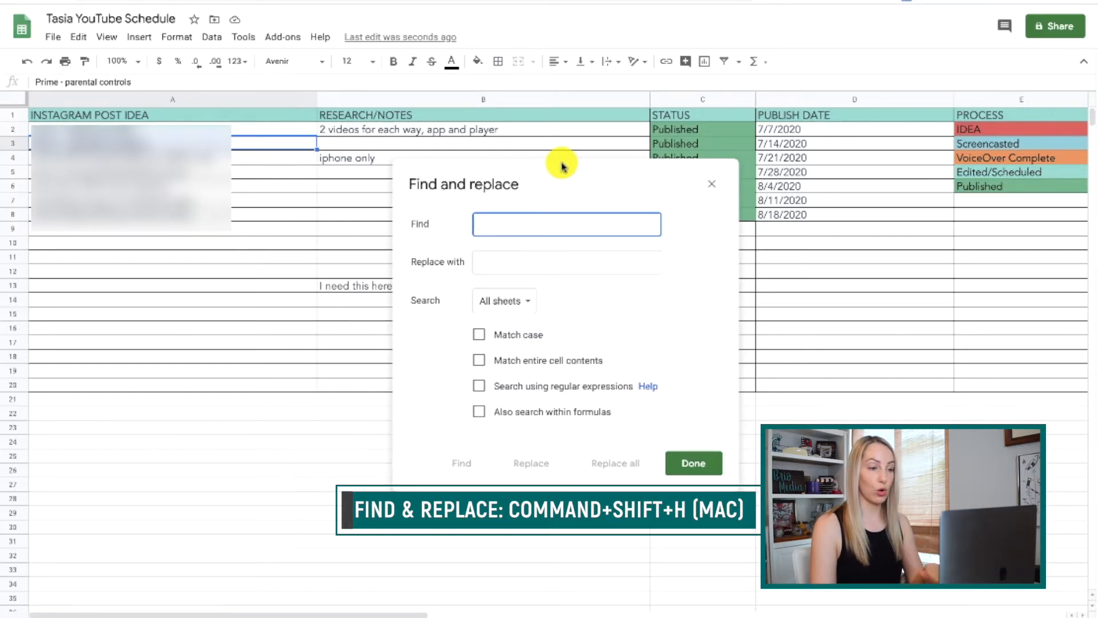
pyautogui.write('Prime')
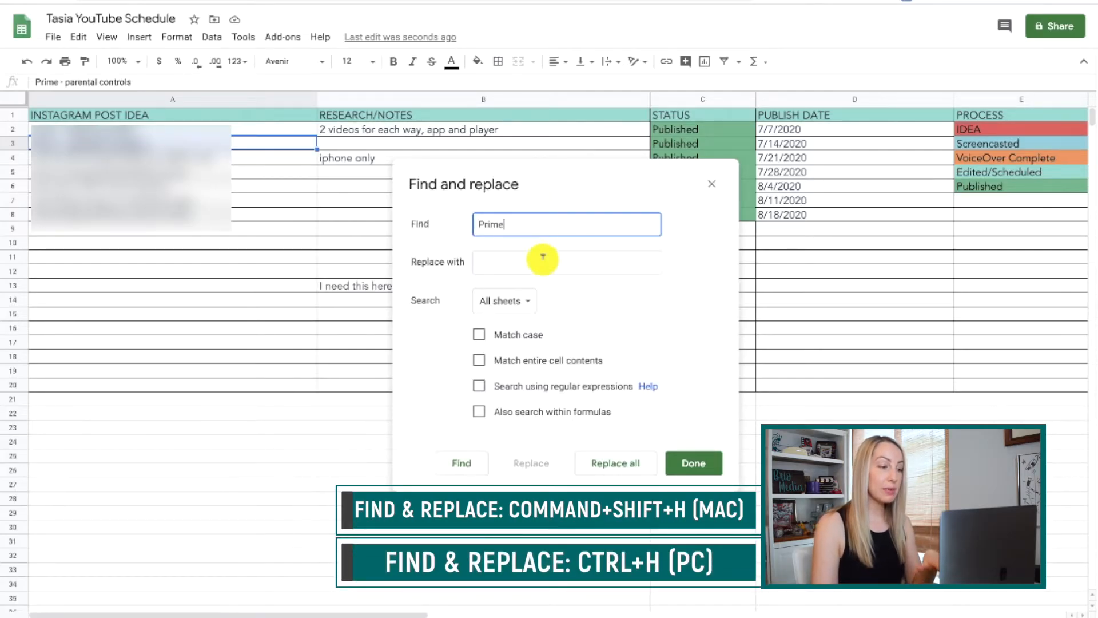
pyautogui.write('A')
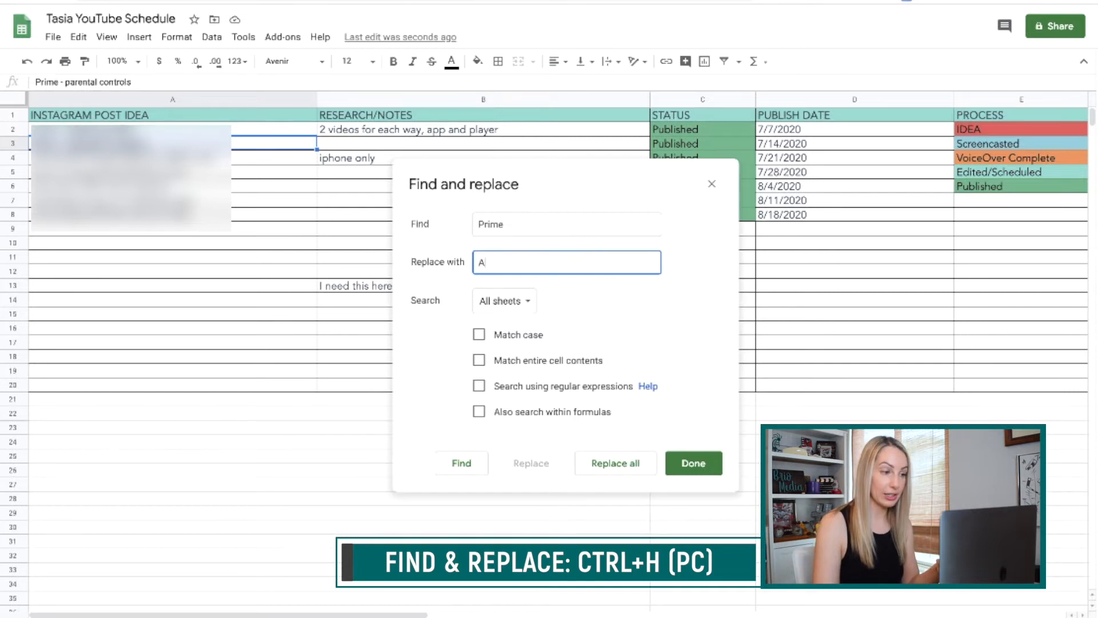
pyautogui.write('mazon Prime')
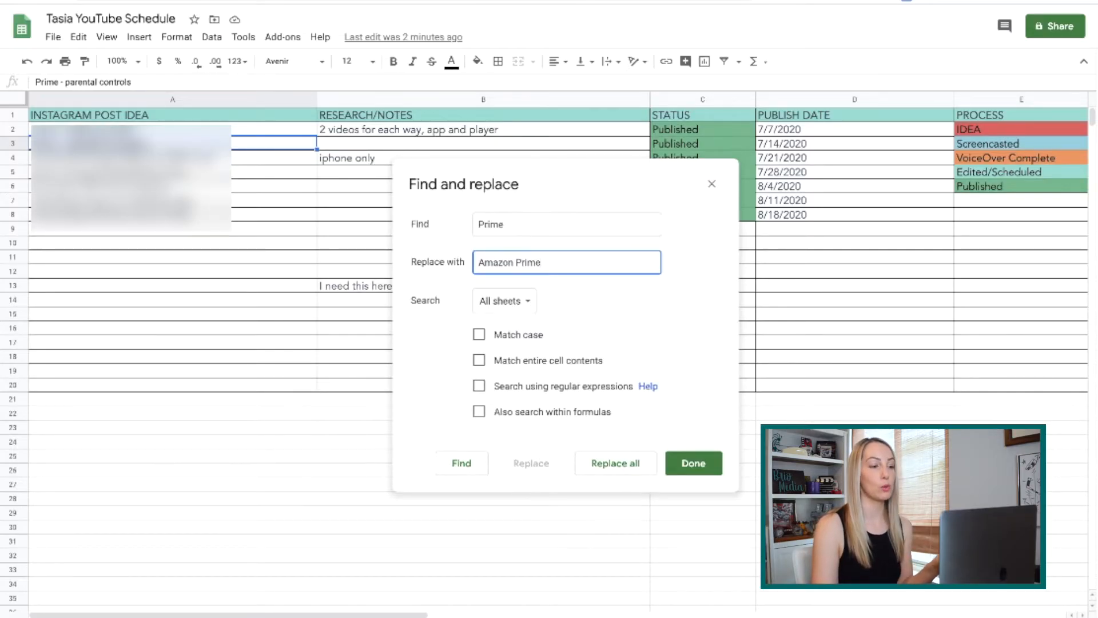
pyautogui.click(692, 463)
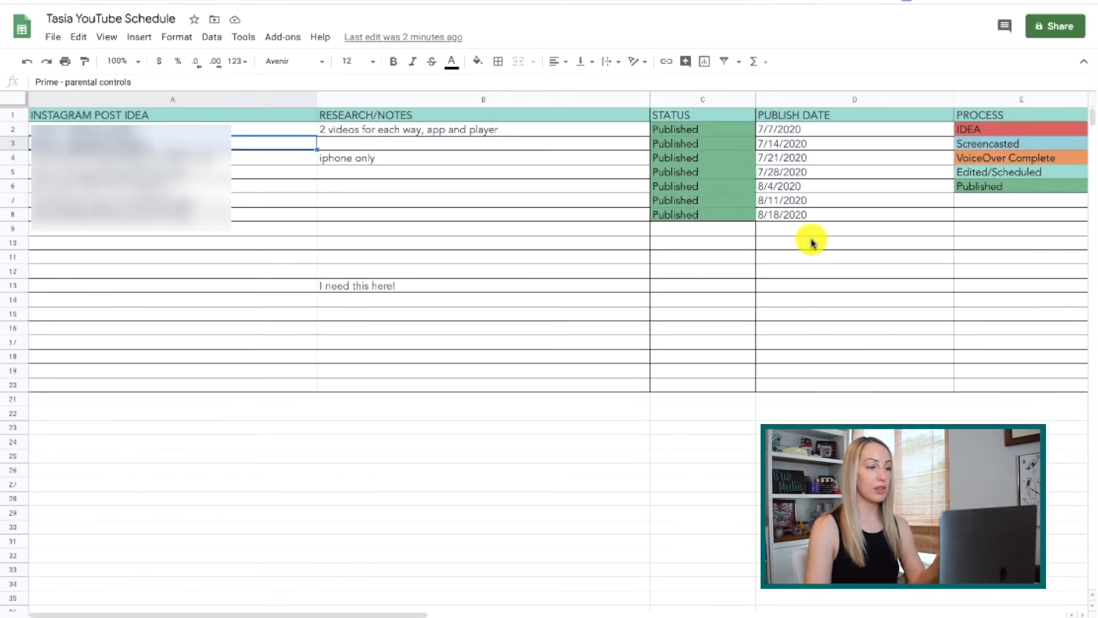
pyautogui.moveTo(454, 287)
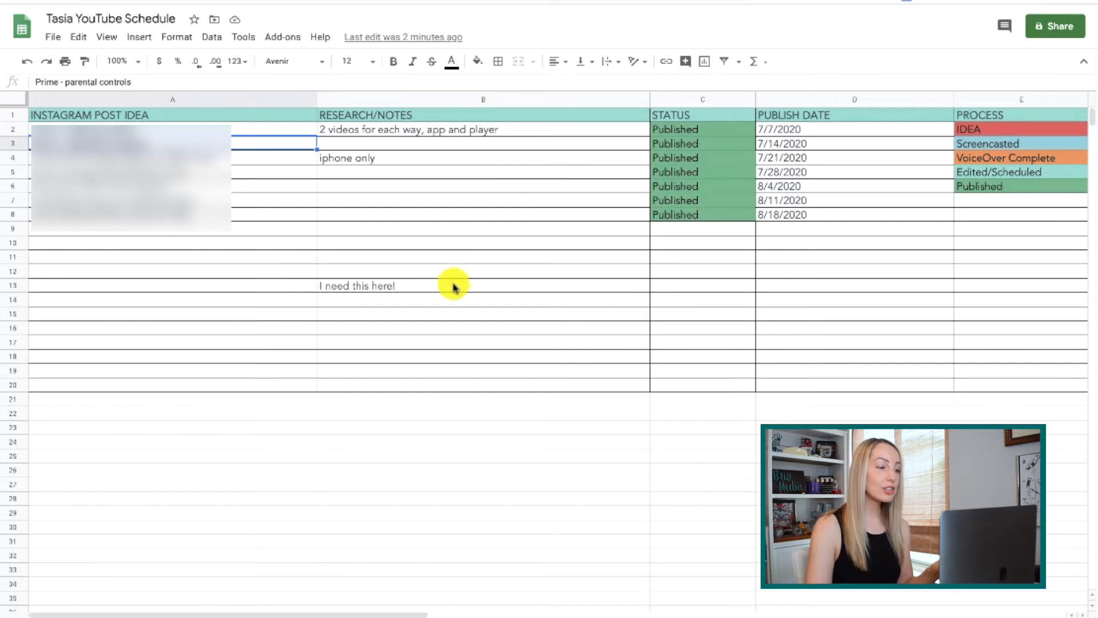
# Center the 'I need this here!' note in B13, then right-align it
pyautogui.click(452, 285)
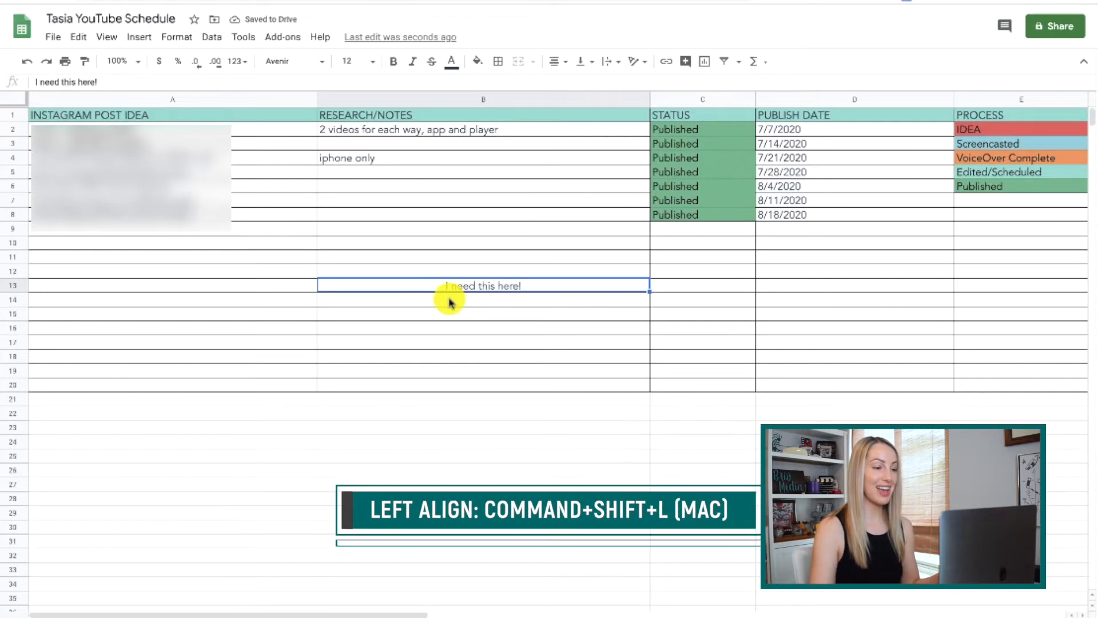
pyautogui.press('cmd+shift+l')
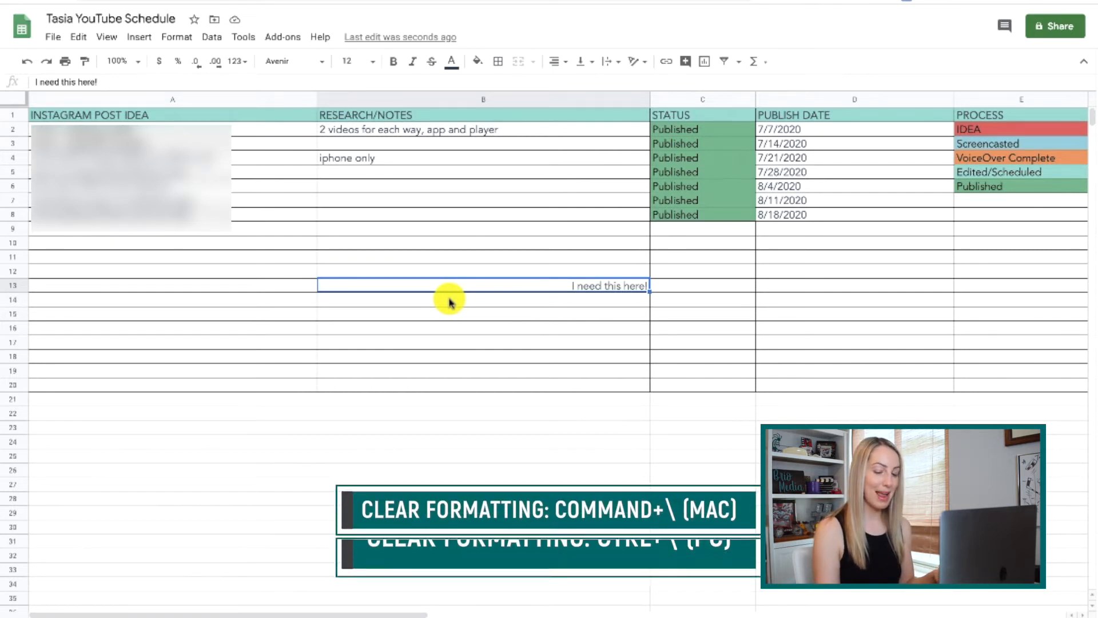
pyautogui.press('ctrl+\\')
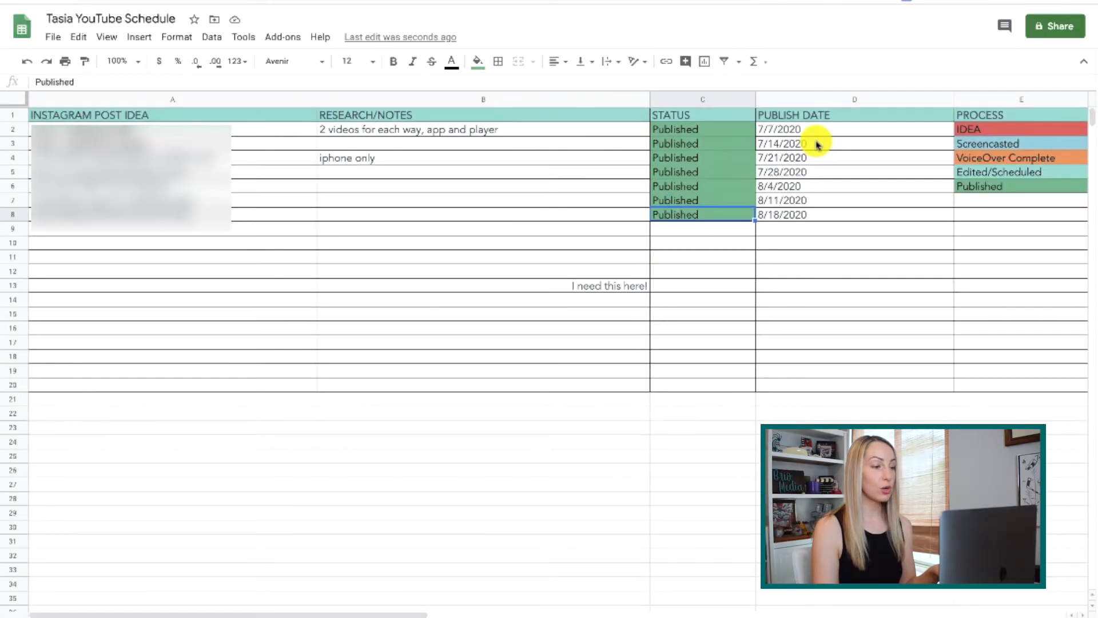
pyautogui.moveTo(21, 289)
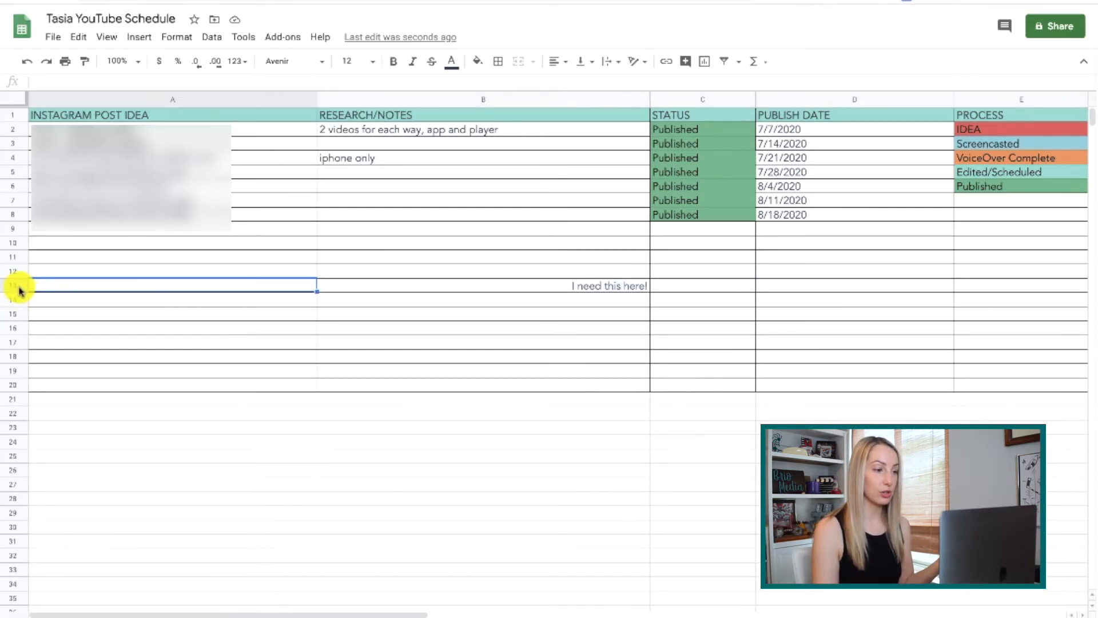
# Insert blank rows above and below the note so it lands in row 14
pyautogui.click(11, 286)
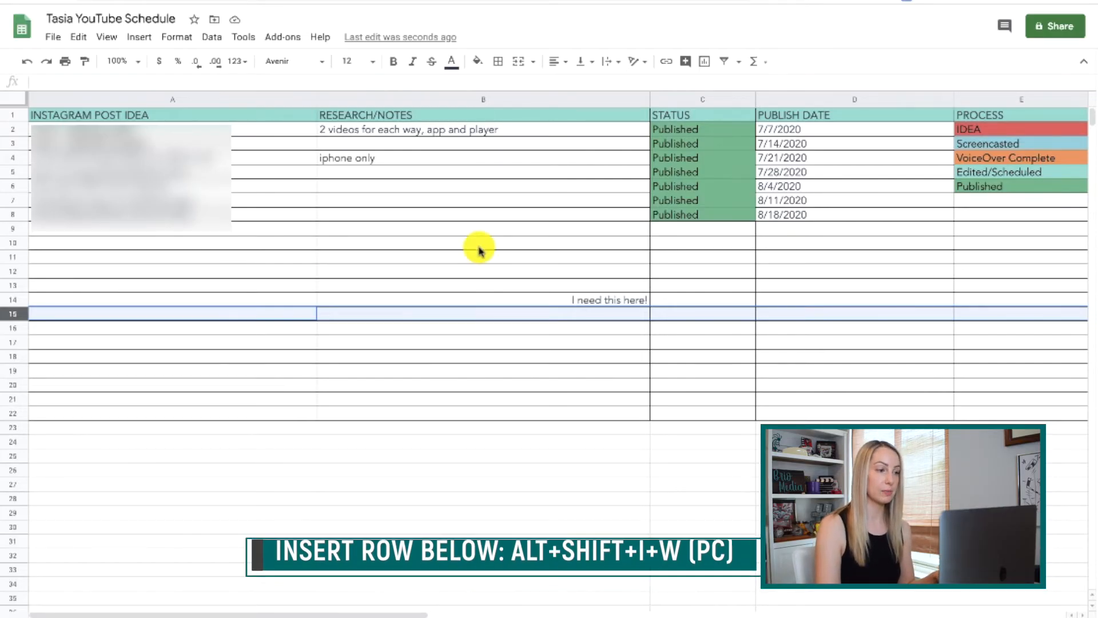
pyautogui.click(483, 98)
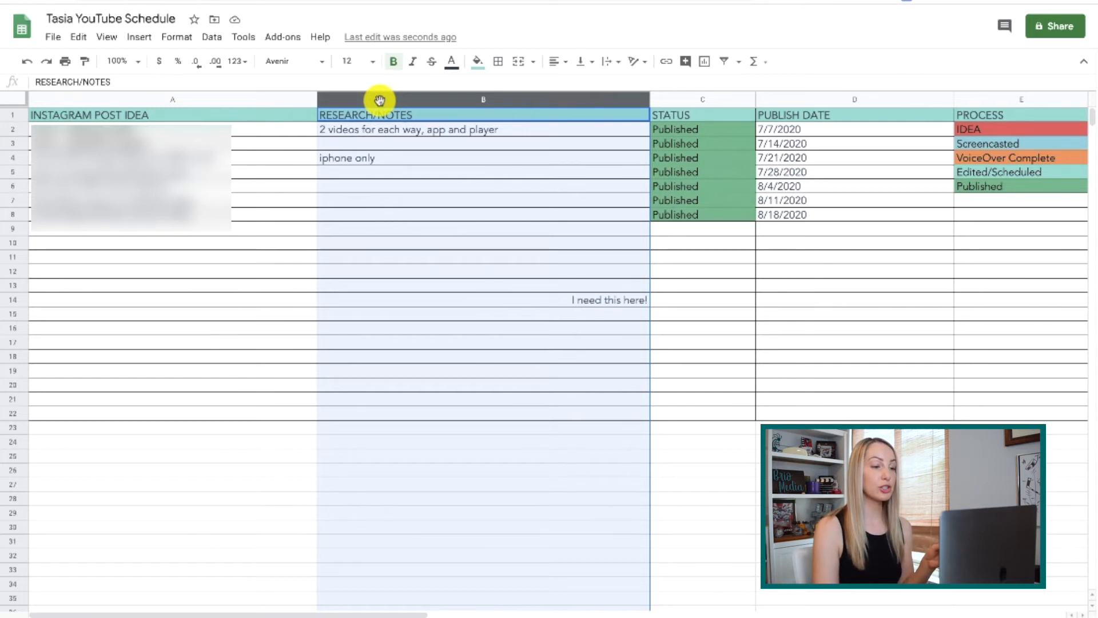
# Insert a blank column to the left of STATUS, shifting later columns right
pyautogui.click(701, 99)
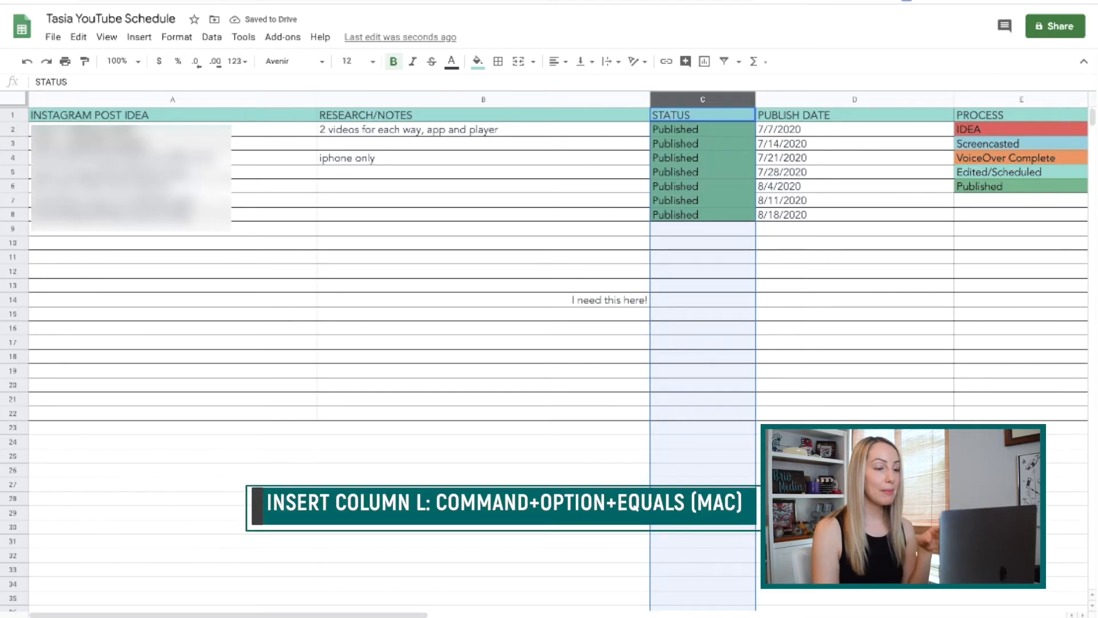
pyautogui.press('cmd+option+=')
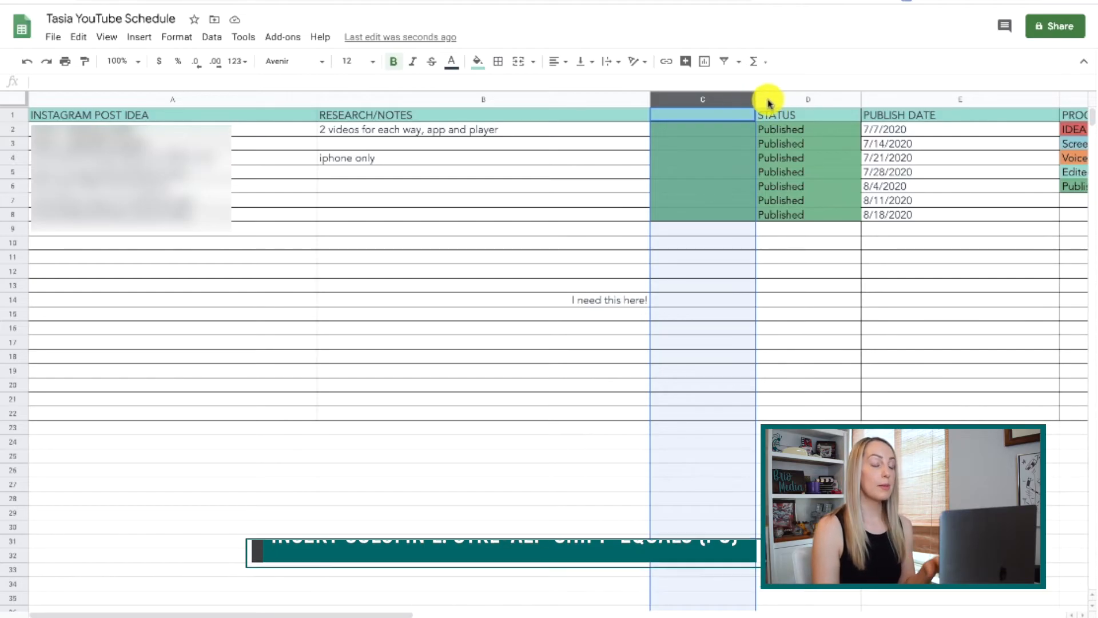
pyautogui.click(809, 98)
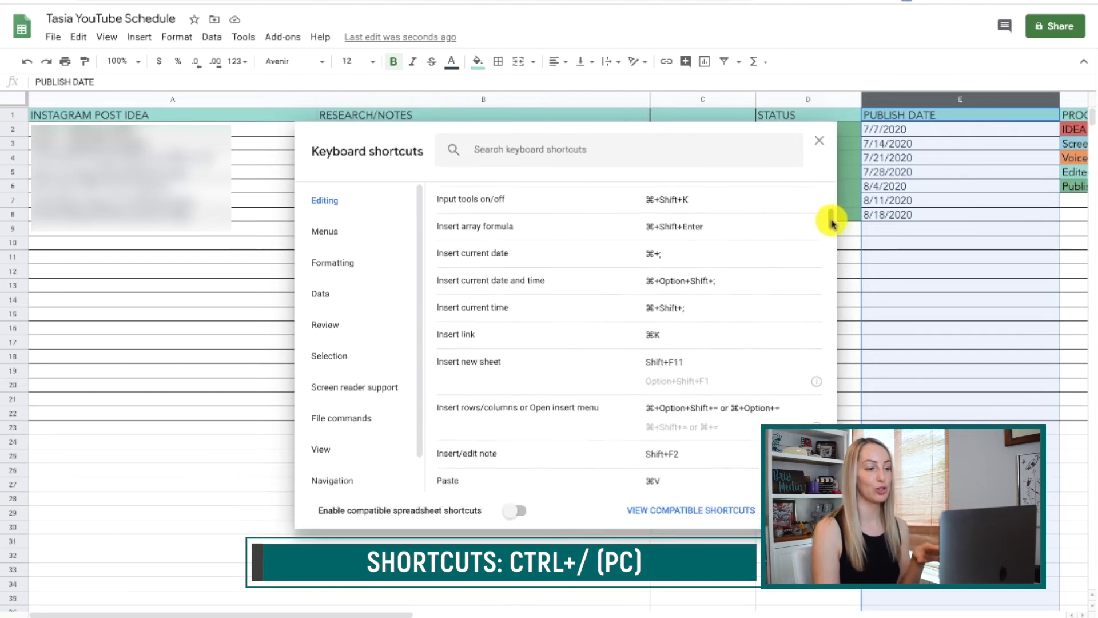
# Show the Menus section of the Keyboard shortcuts dialog
pyautogui.click(323, 231)
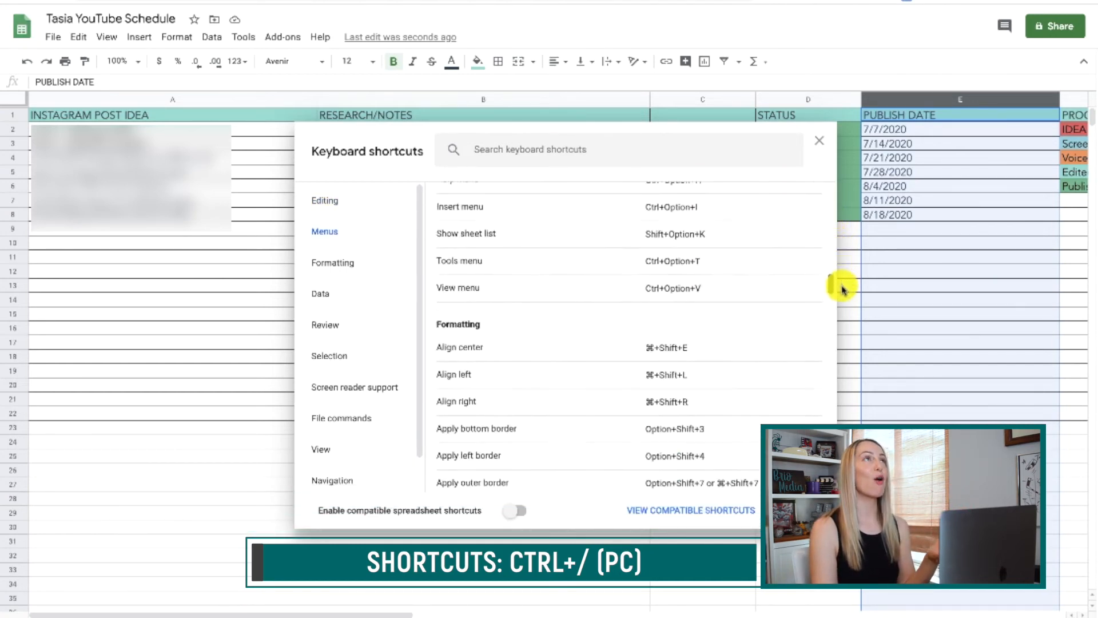